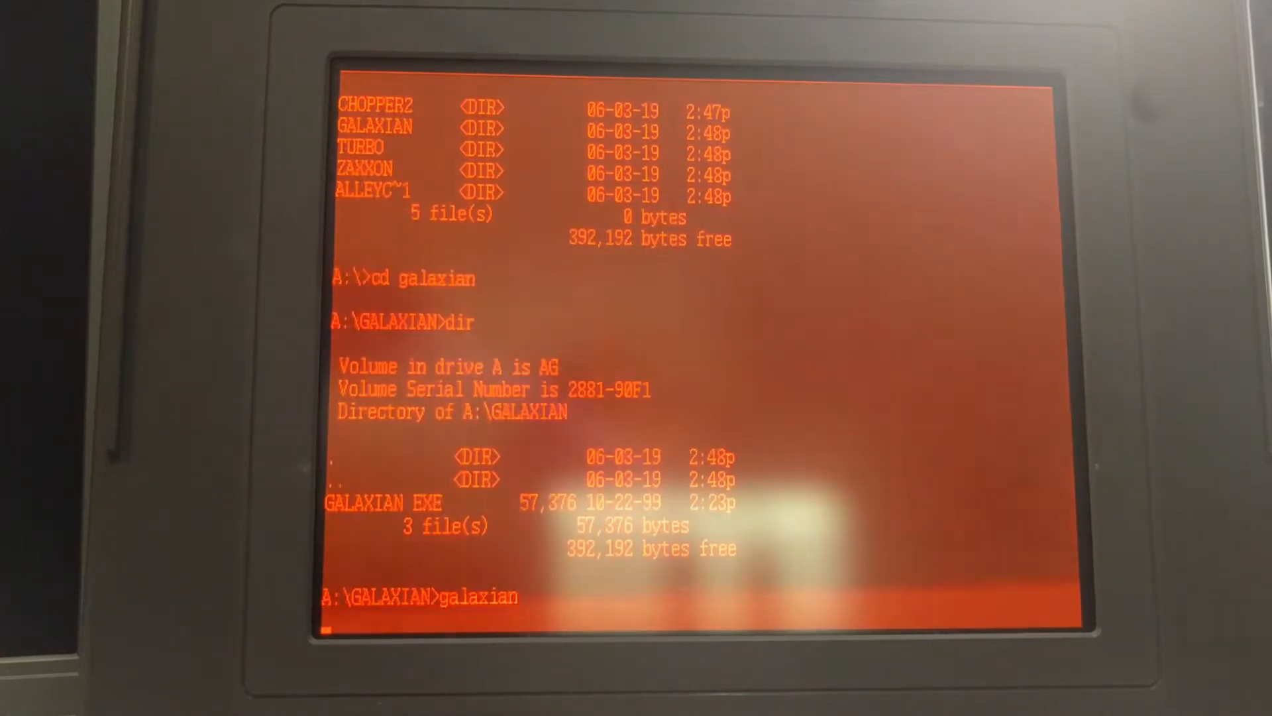
# Run Galaxian from the prompt and bring up its options and controls screen with F2.
pyautogui.press('Return')
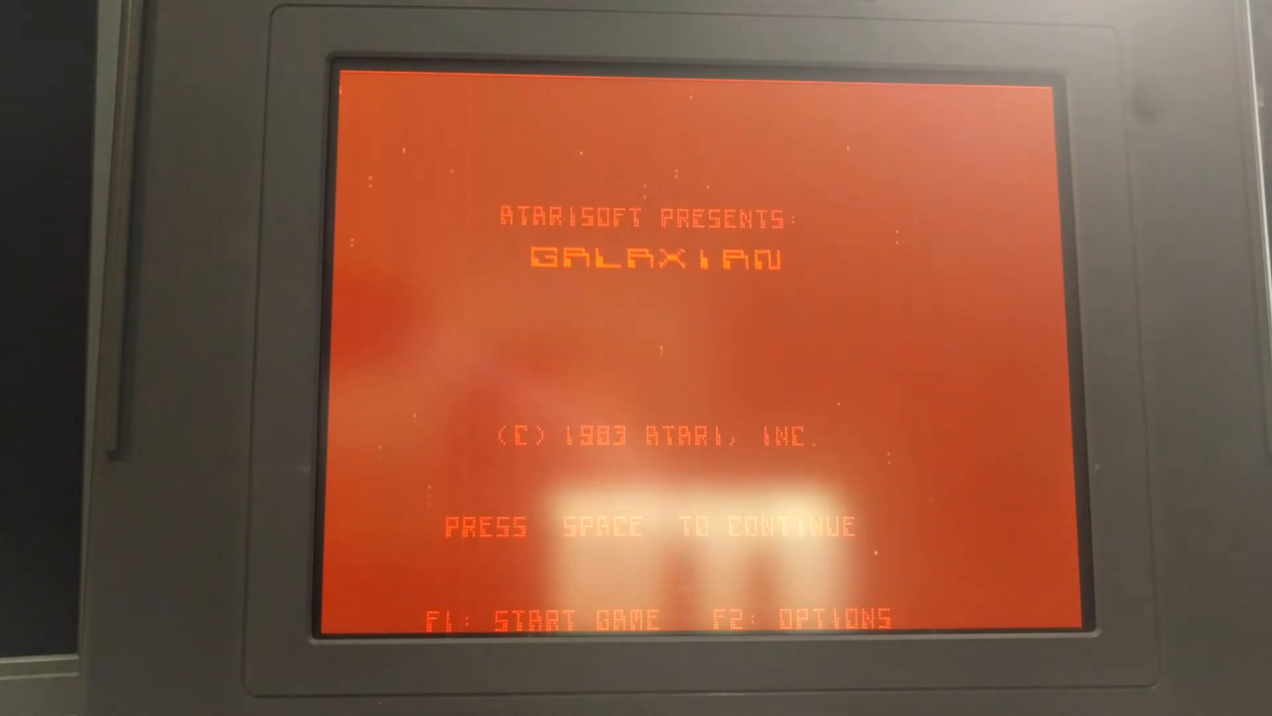
pyautogui.press('f2')
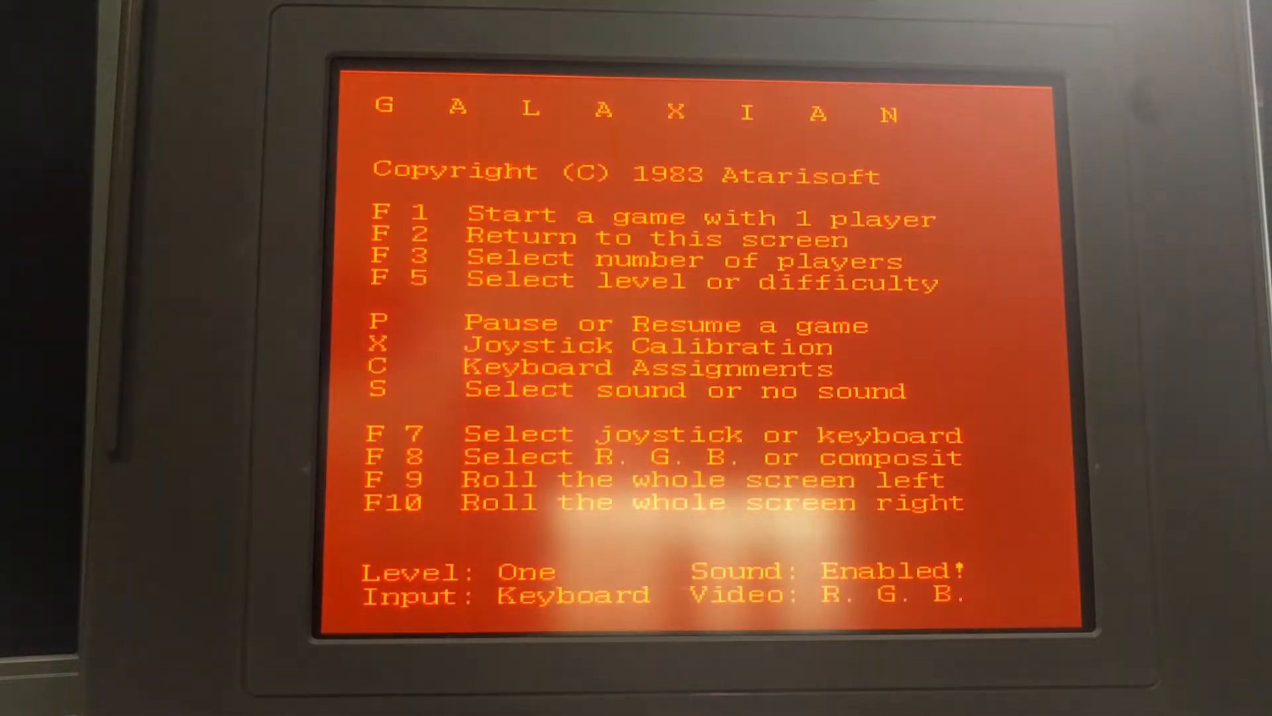